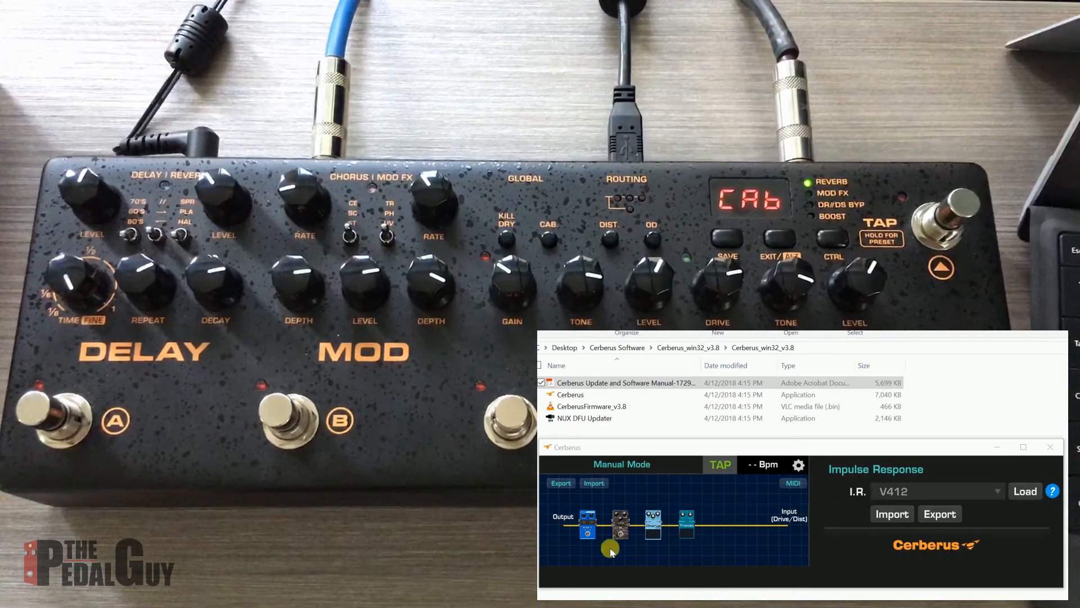
- Nudge the editor view while the pedal's six-block routing is mirrored in the chain
drag(611, 549, 710, 523)
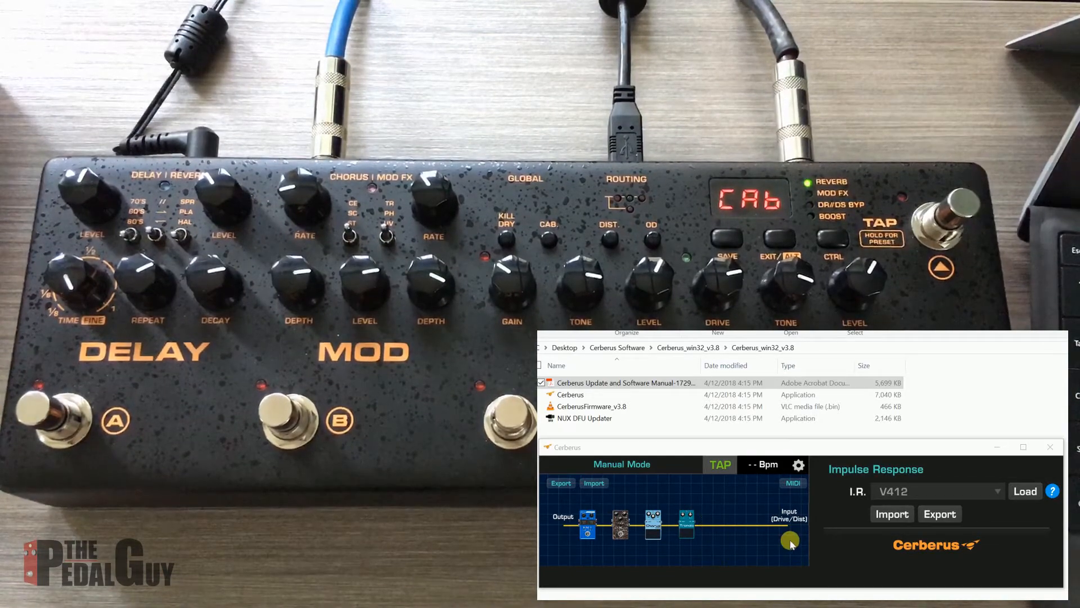
mouse_move(891, 553)
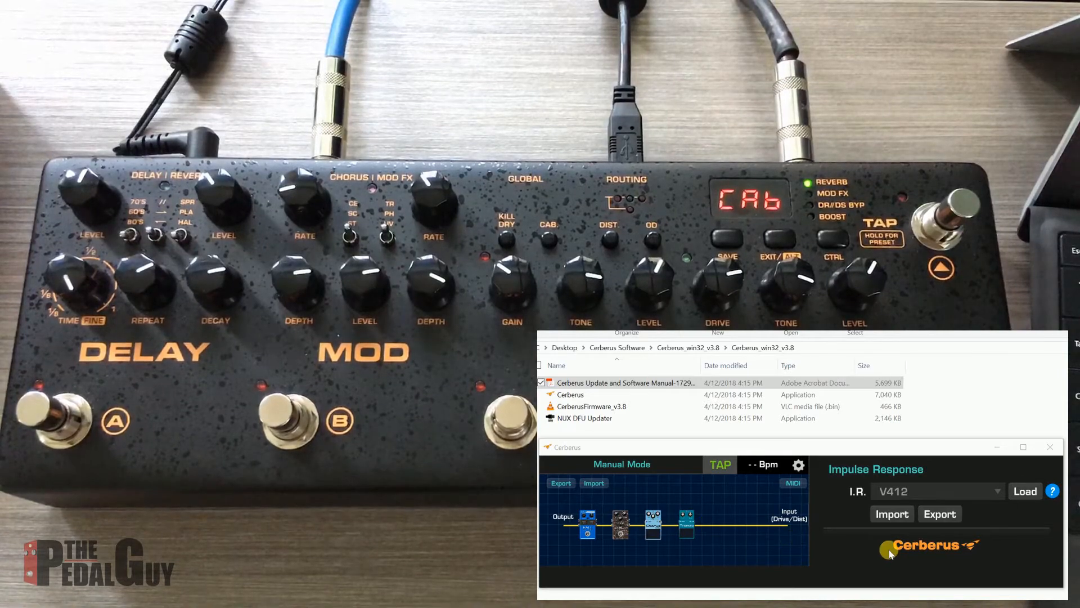
mouse_move(762, 544)
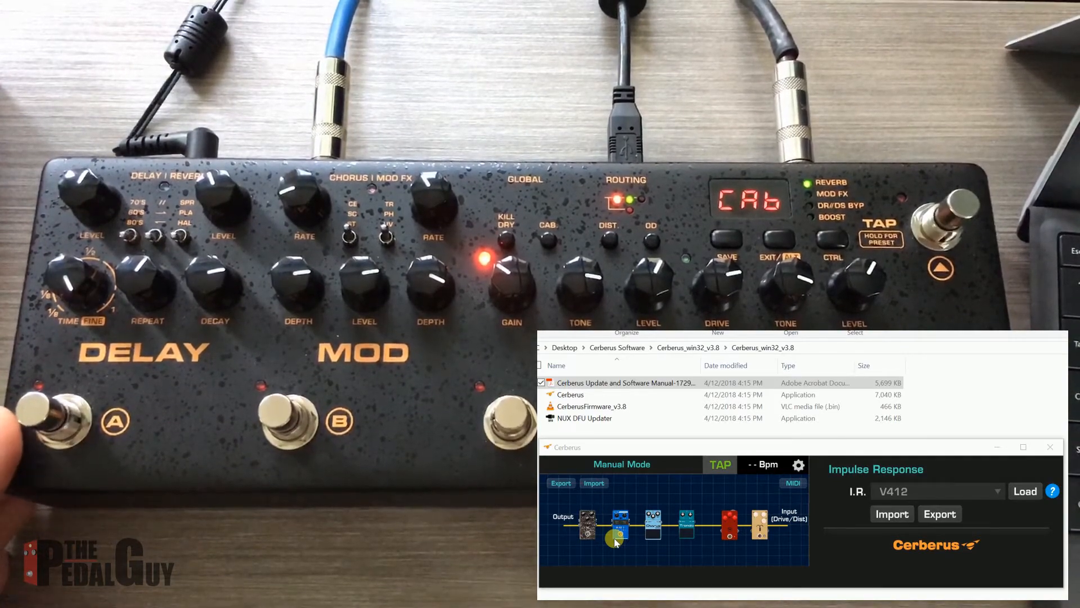
- Nudge the editor view as preset 01A's five-effect chain appears in the header
drag(617, 541, 717, 539)
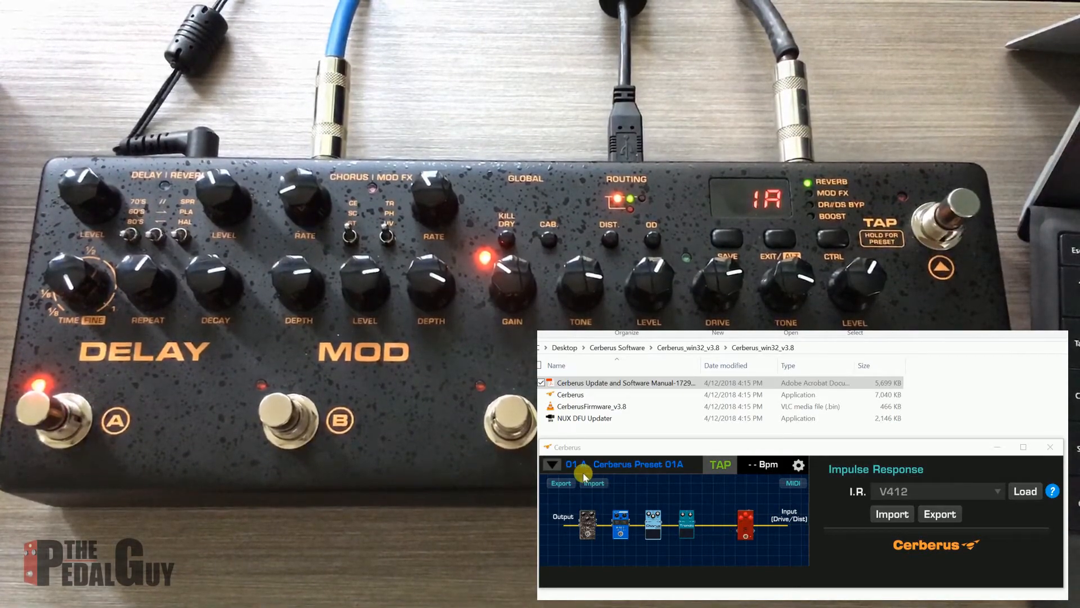
mouse_move(695, 468)
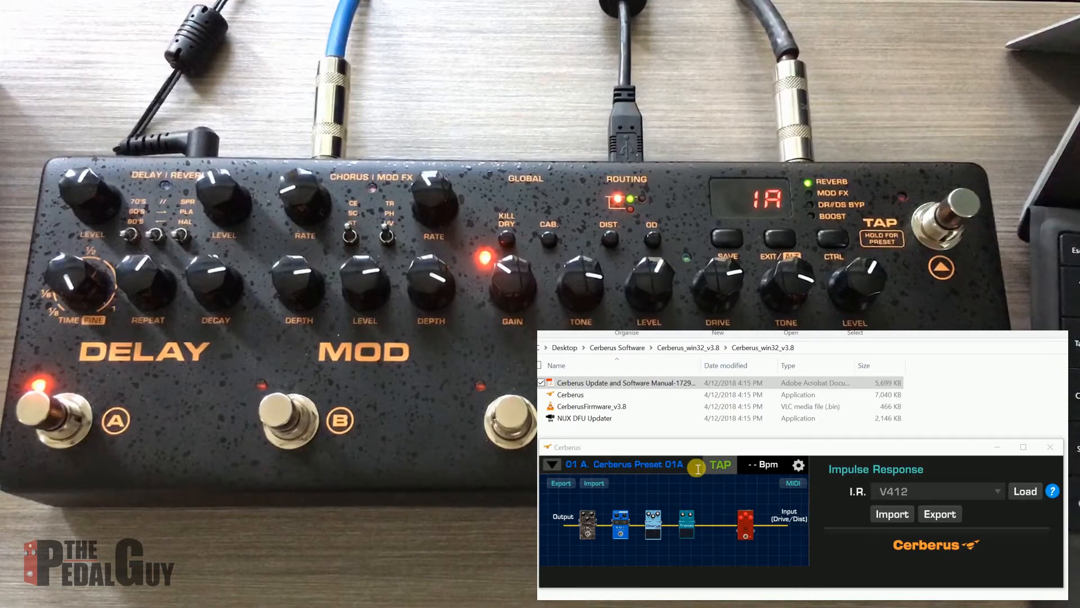
click(718, 465)
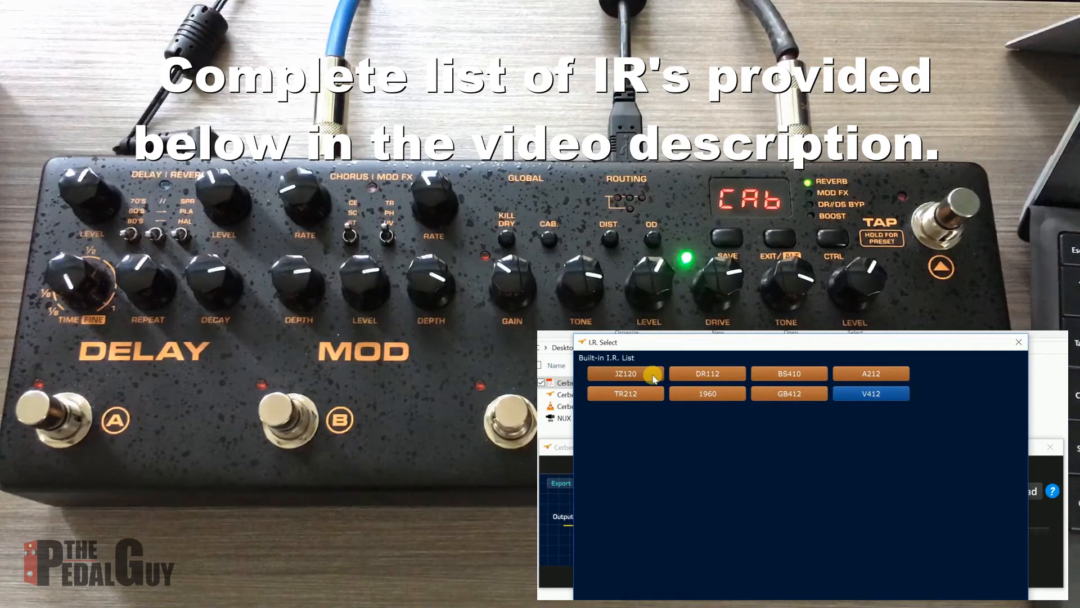
- Change the cabinet impulse response from V412 to DR112, then to 1960
click(624, 374)
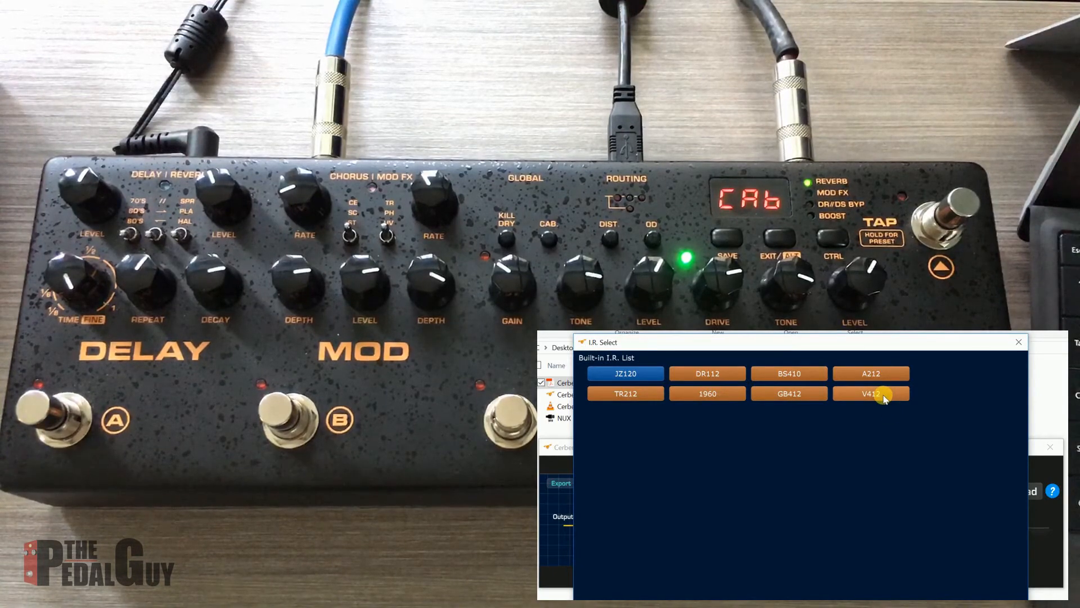
click(870, 394)
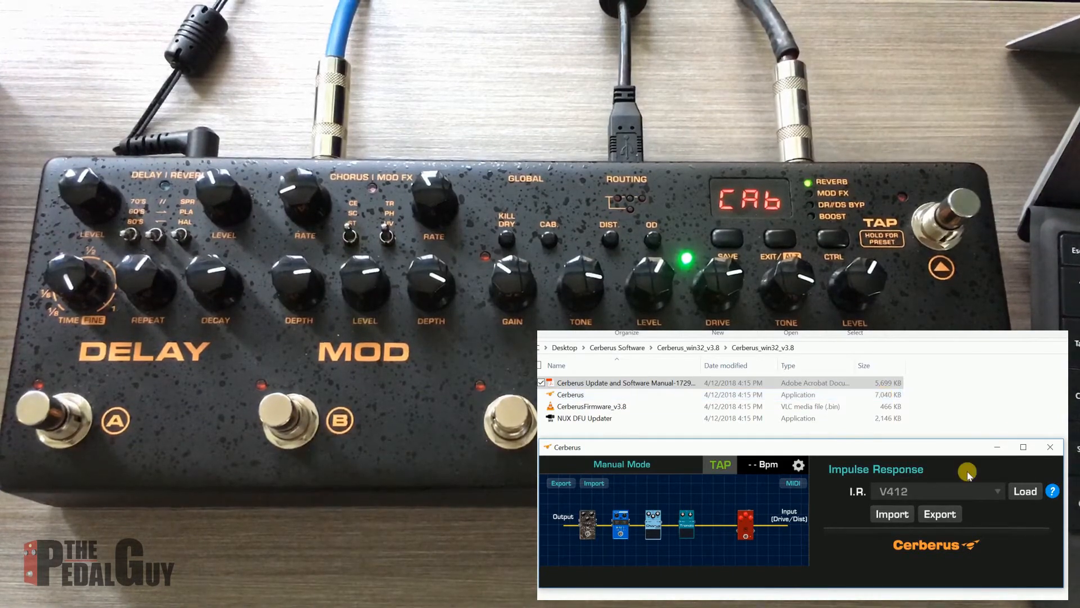
click(996, 491)
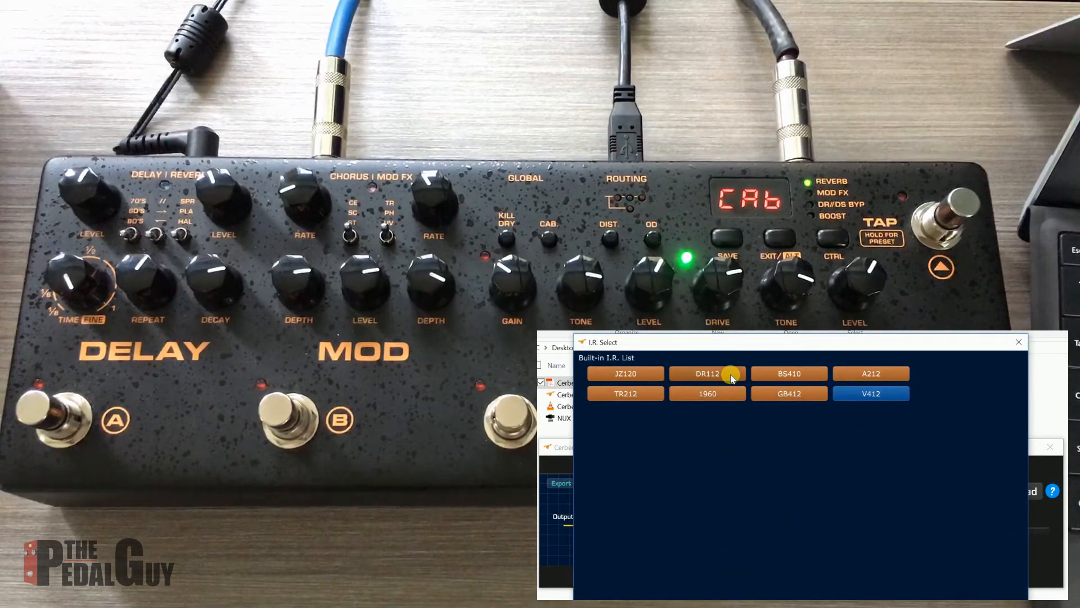
click(706, 372)
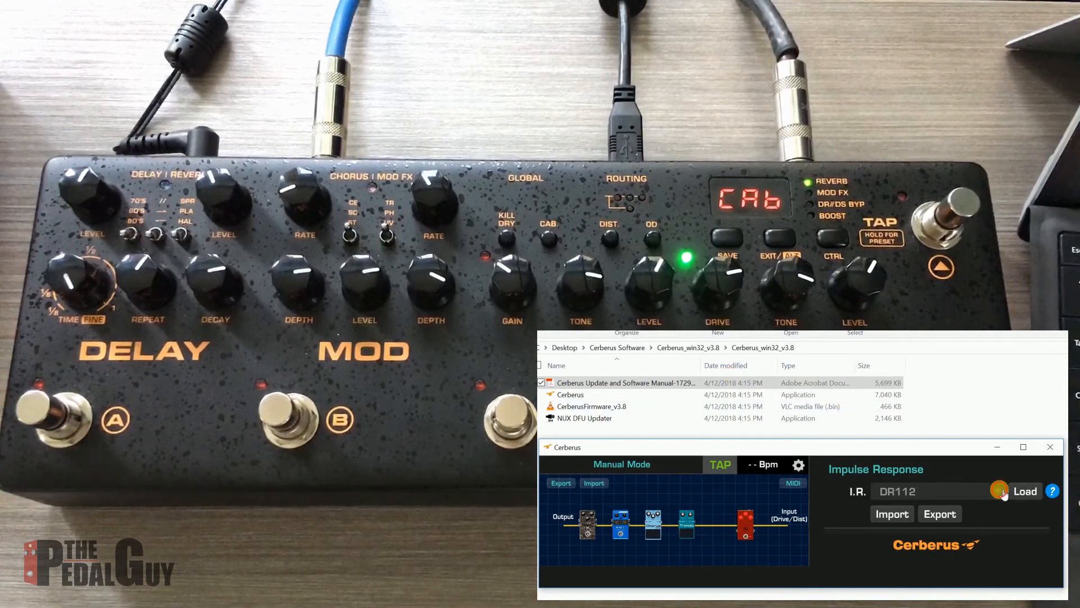
click(1024, 490)
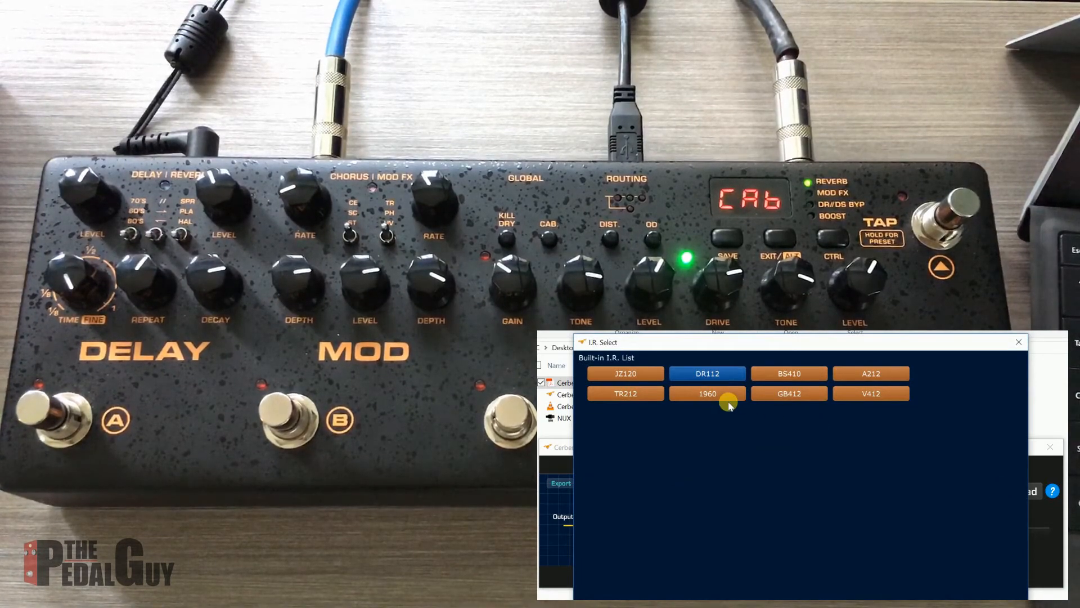
click(707, 392)
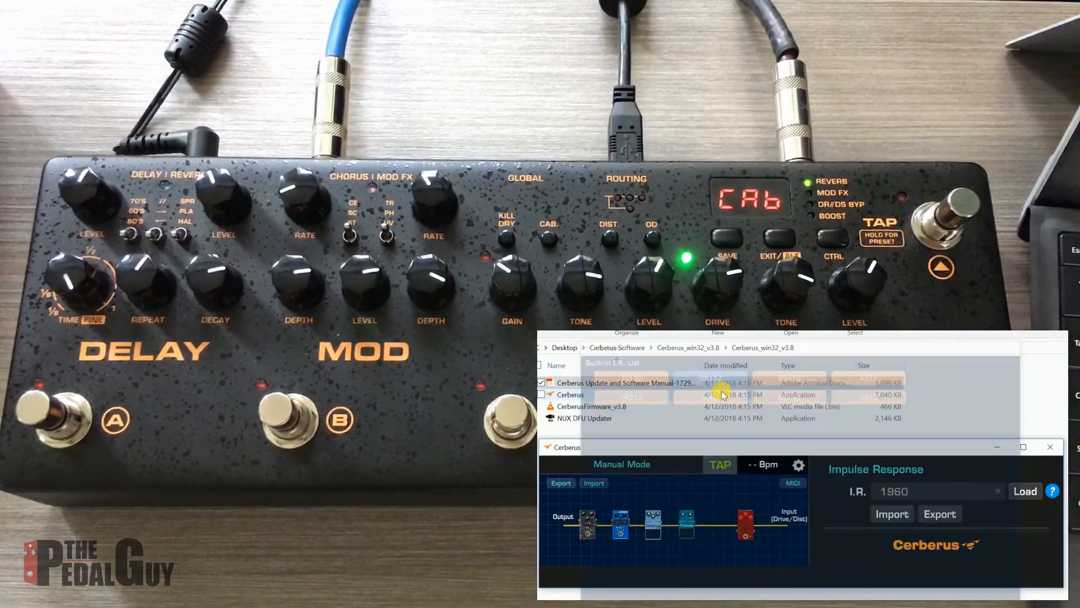